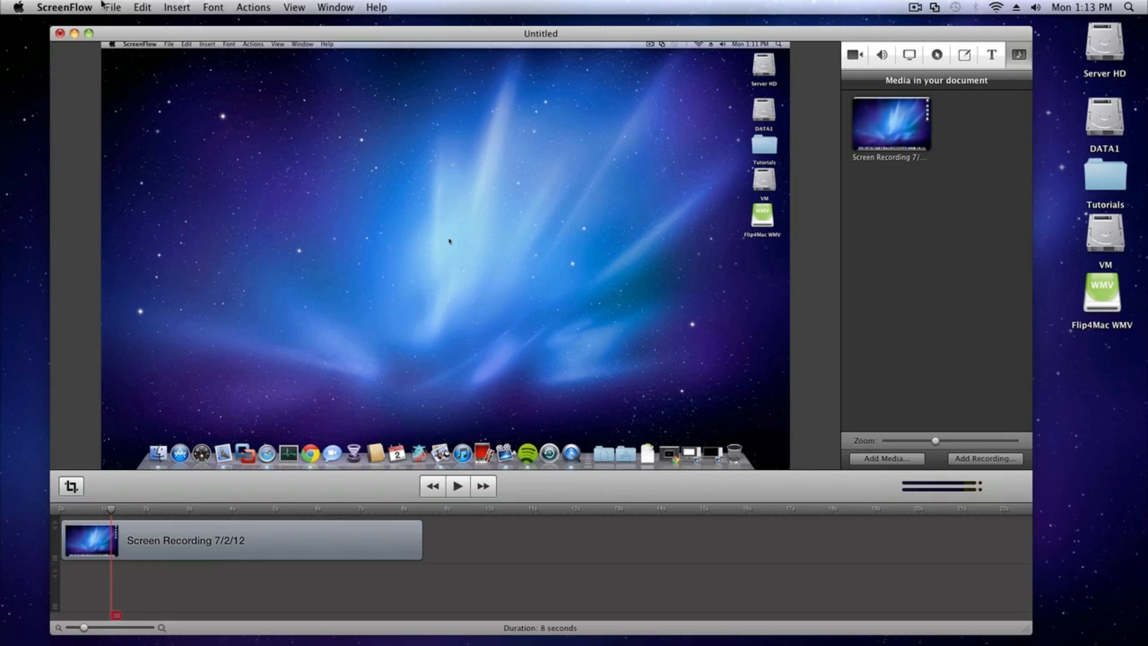
Step: Open ScreenFlow's File menu for the untitled recording document
{"action": "left_click", "coordinate": [112, 6]}
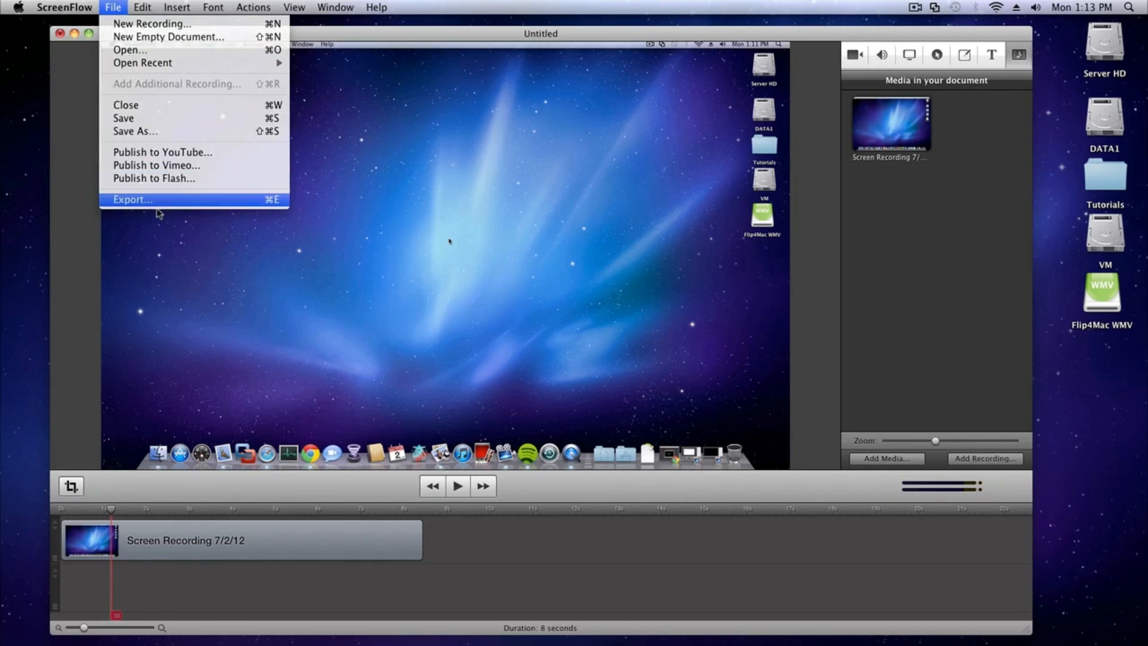
Step: Export the recording as ScreenFlow.wmv to the Desktop with the Windows Media preset
{"action": "left_click", "coordinate": [131, 199]}
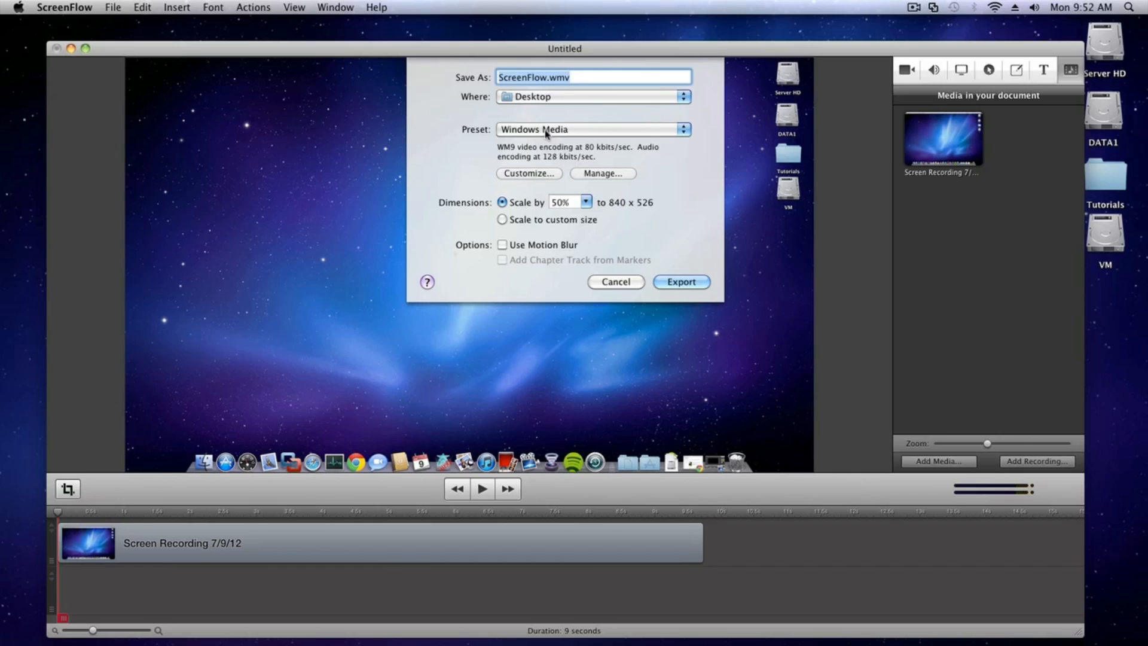
Step: Customize the Flip4Mac WMV encoding to the One pass CBR, 800 Kbps profile
{"action": "left_click", "coordinate": [529, 173]}
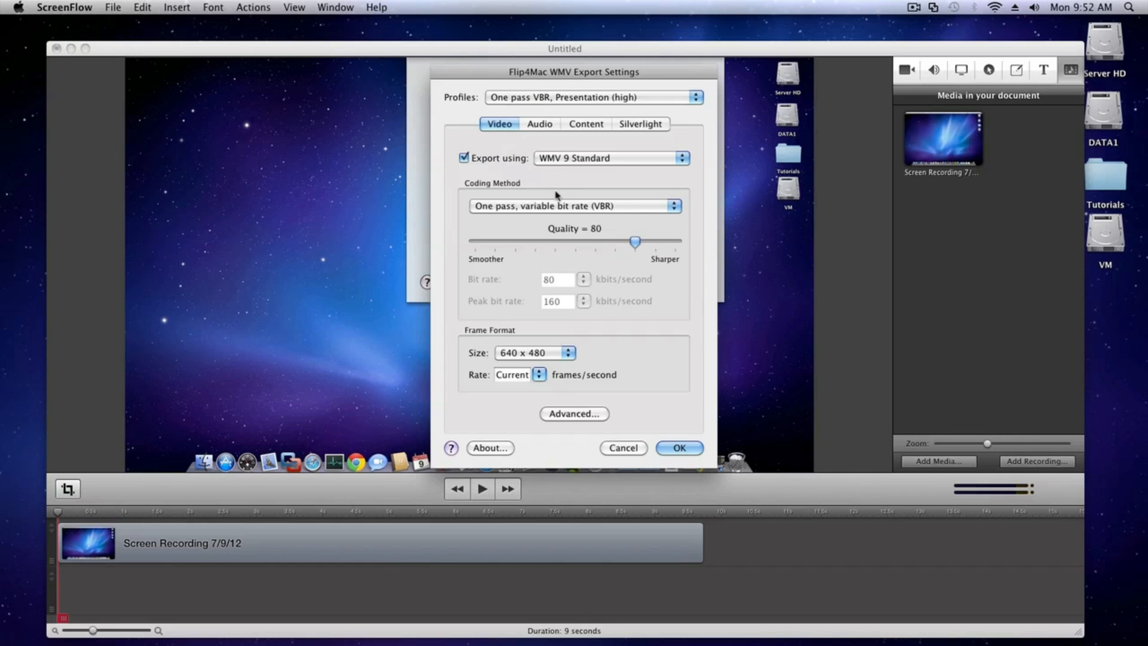
{"action": "left_click", "coordinate": [593, 97]}
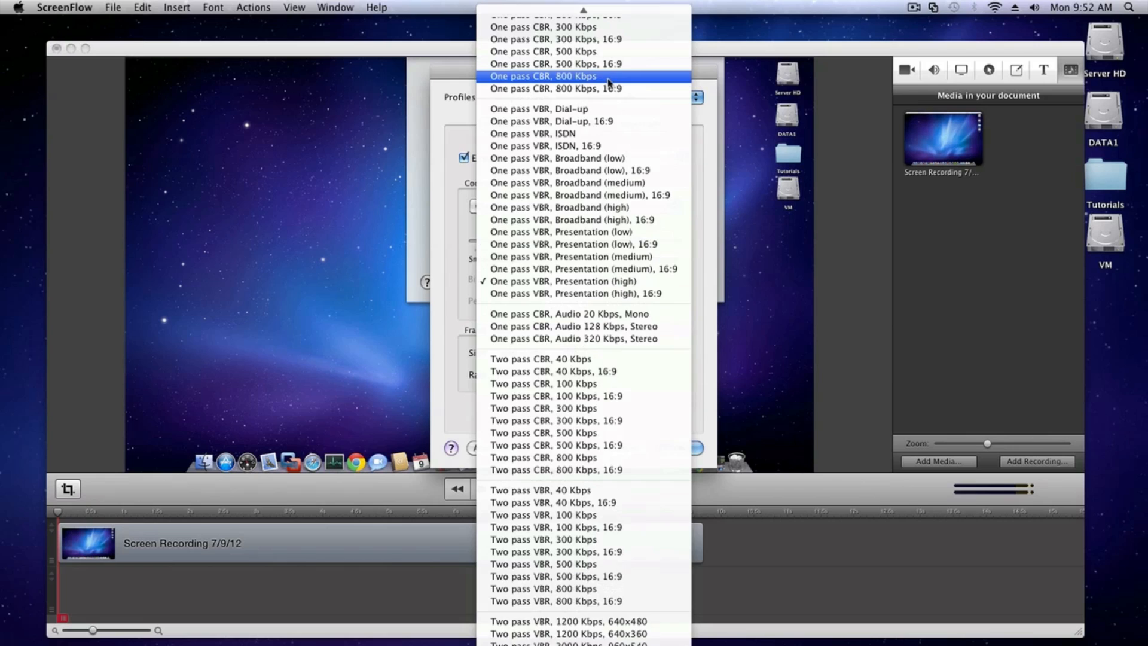
{"action": "left_click", "coordinate": [553, 76]}
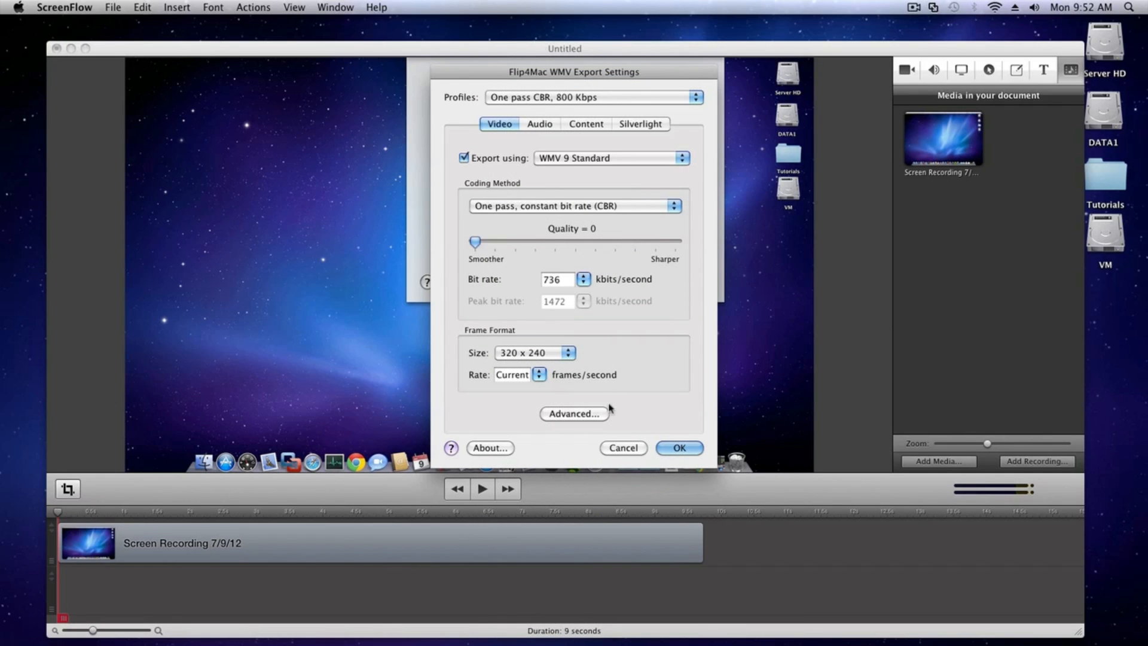